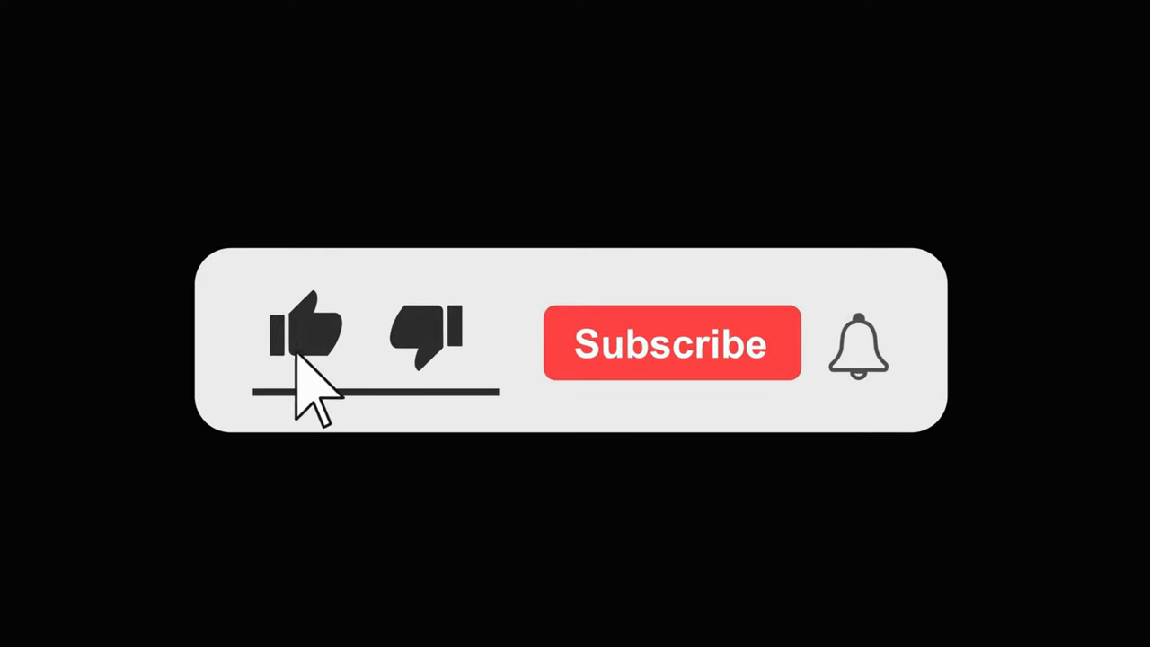
click(671, 343)
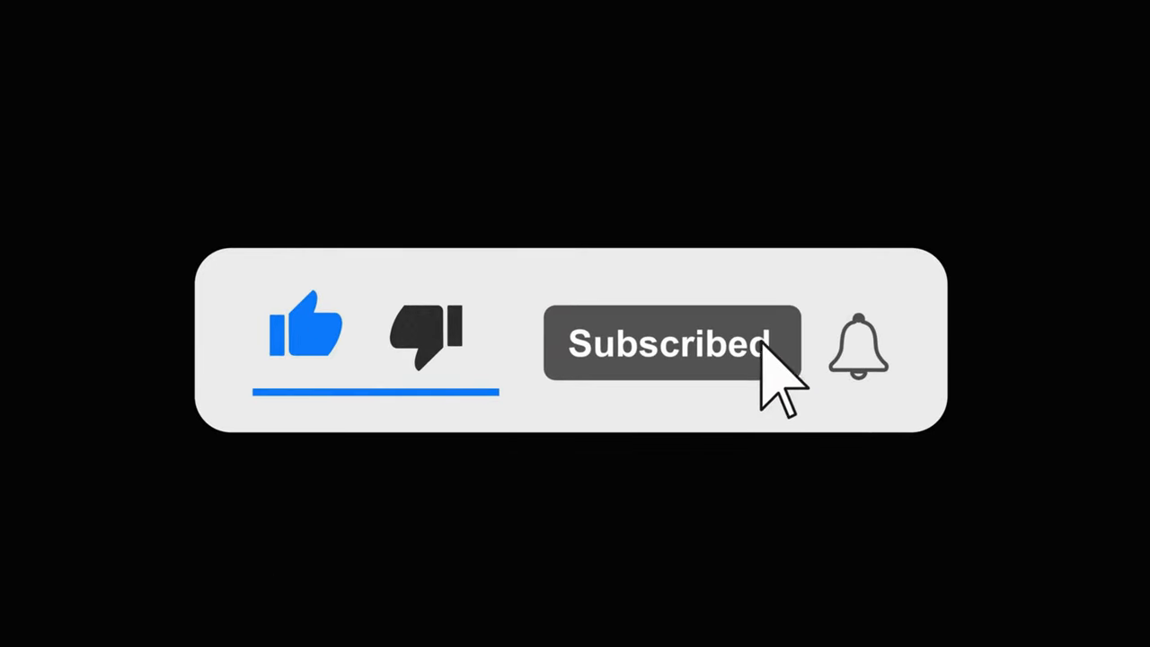
click(859, 345)
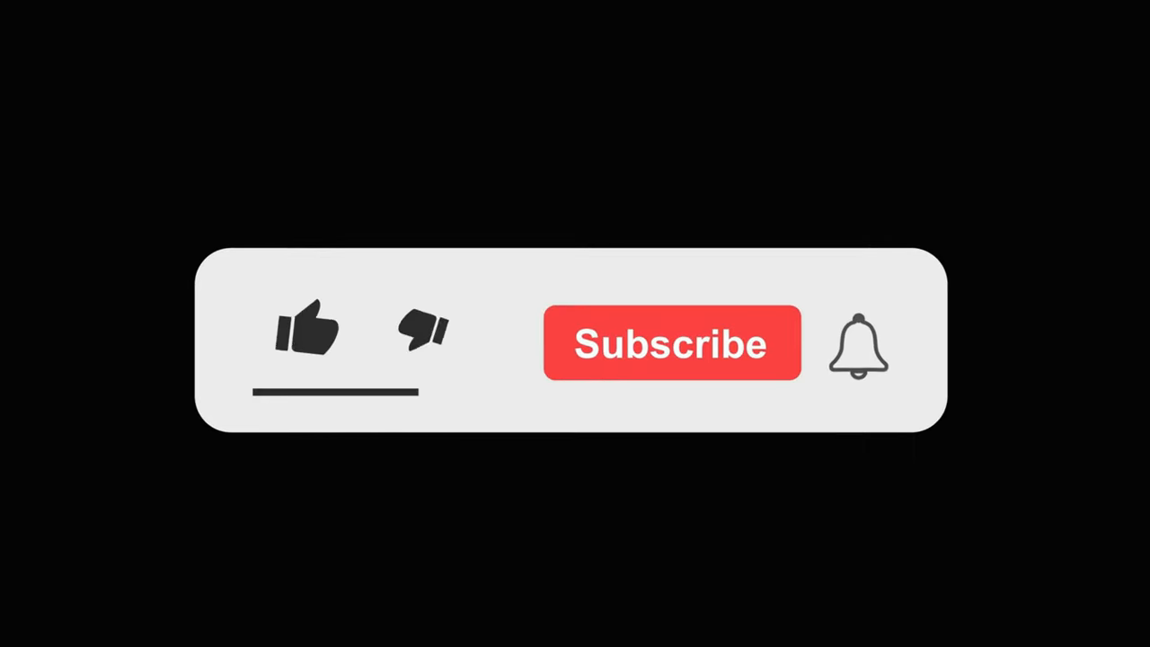
click(309, 332)
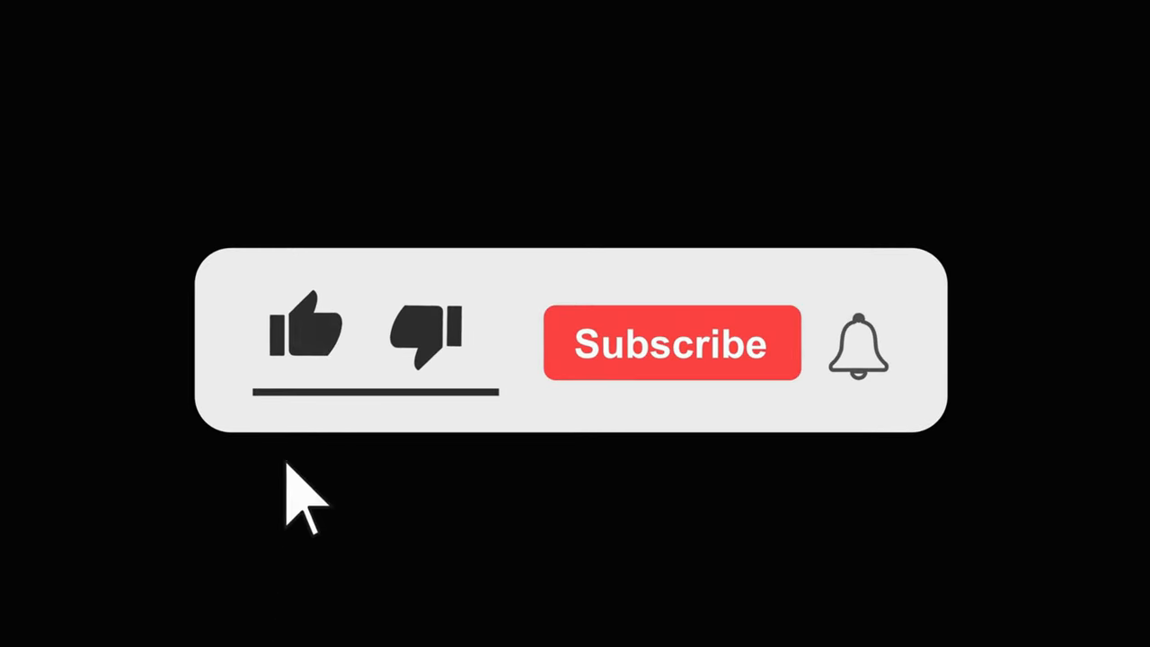
click(305, 327)
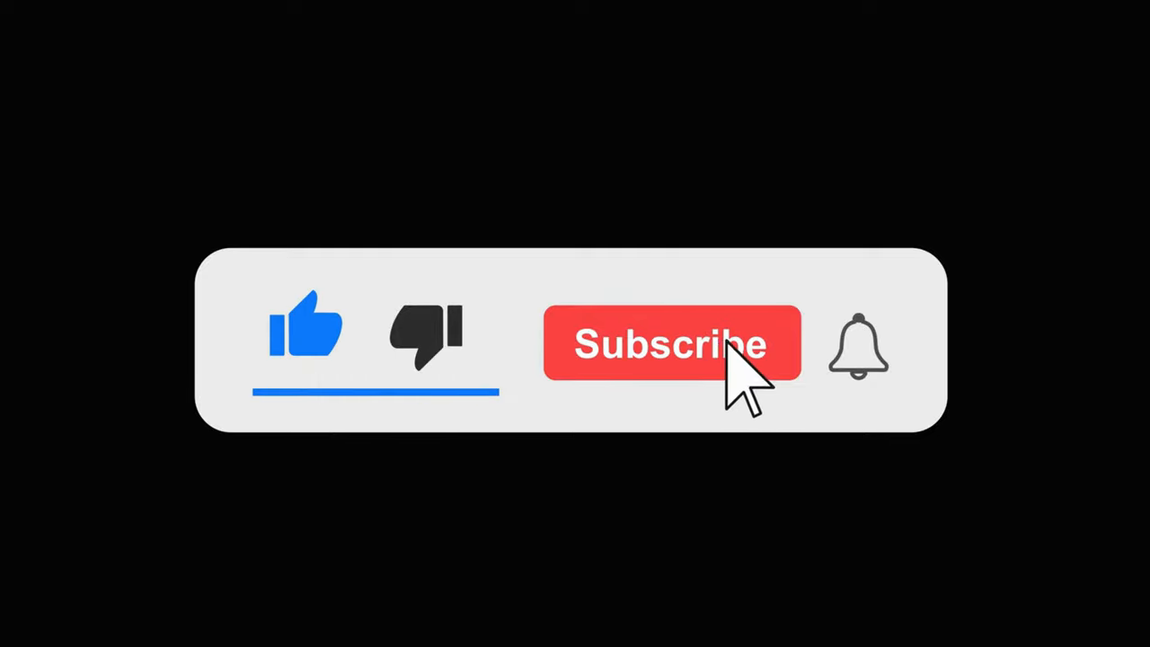
click(671, 343)
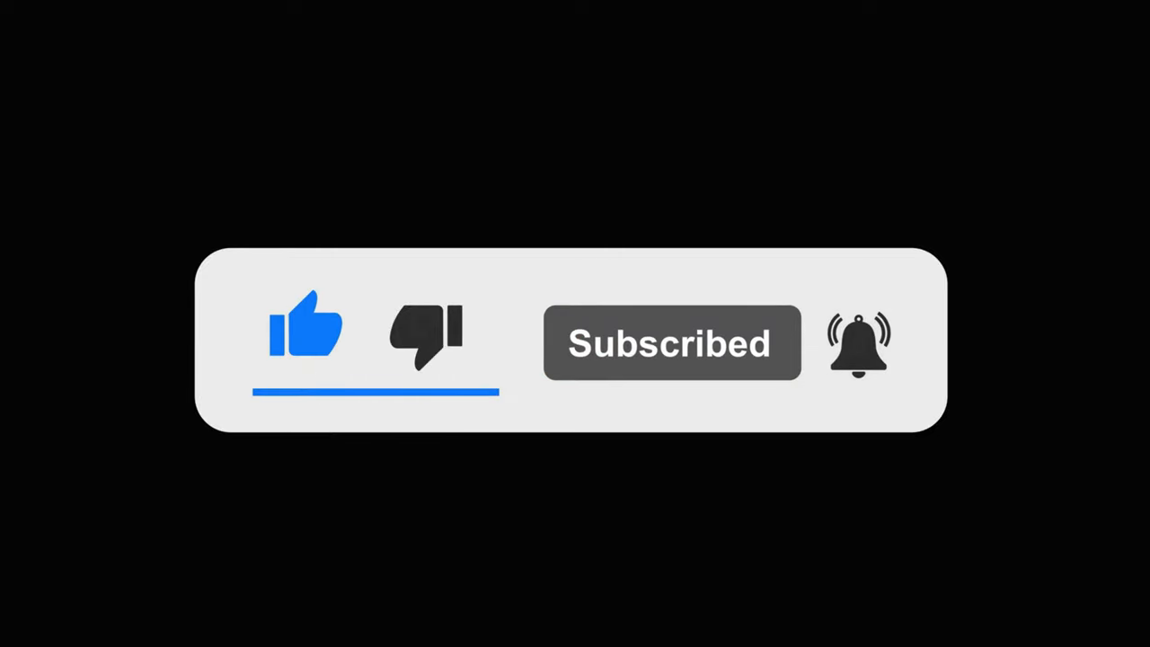